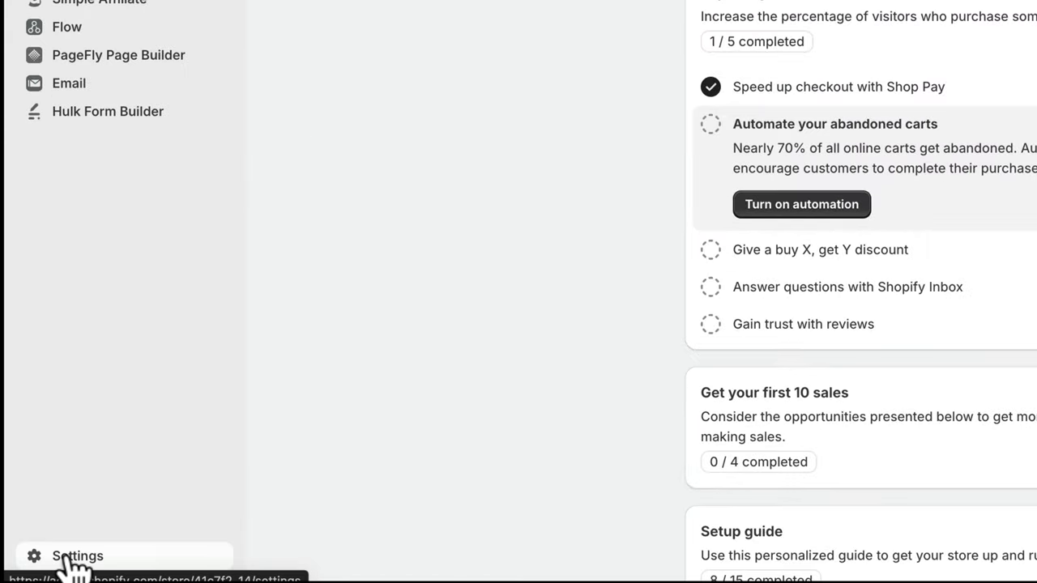
Step: Begin uninstalling Hulk Form Builder from the installed apps list, reaching the uninstall confirmation
click(74, 555)
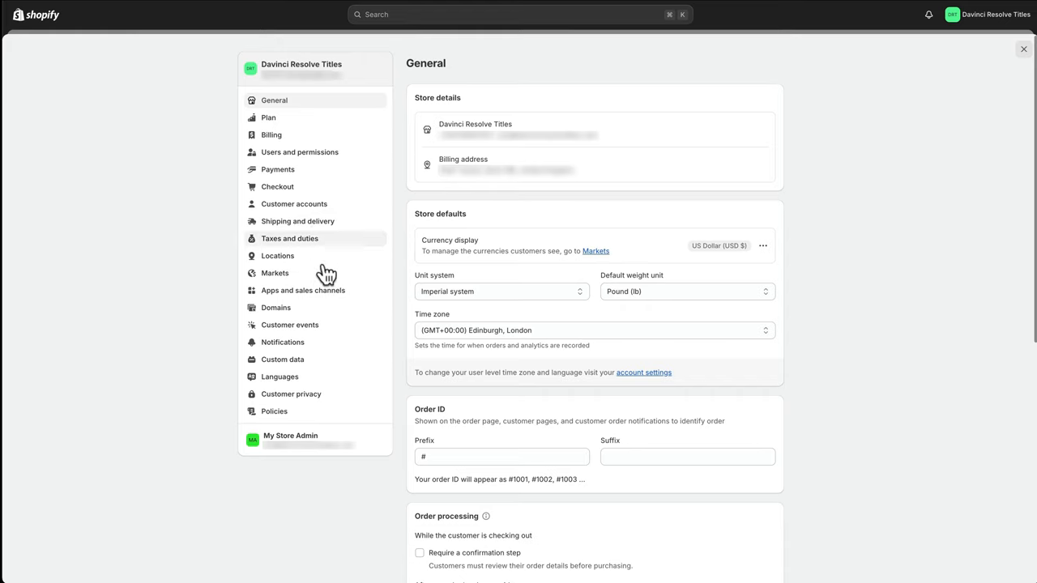
click(301, 290)
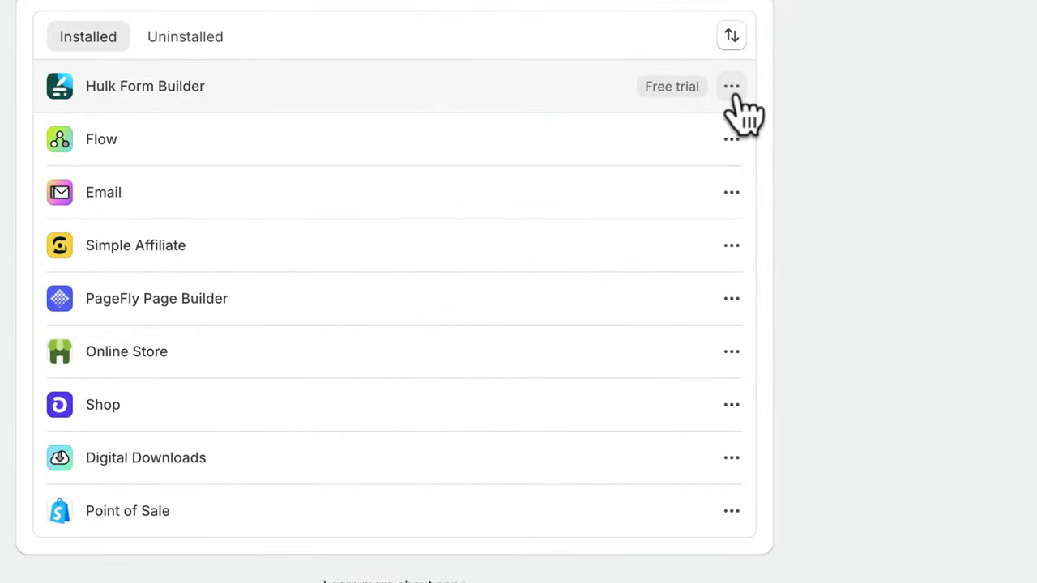
click(731, 88)
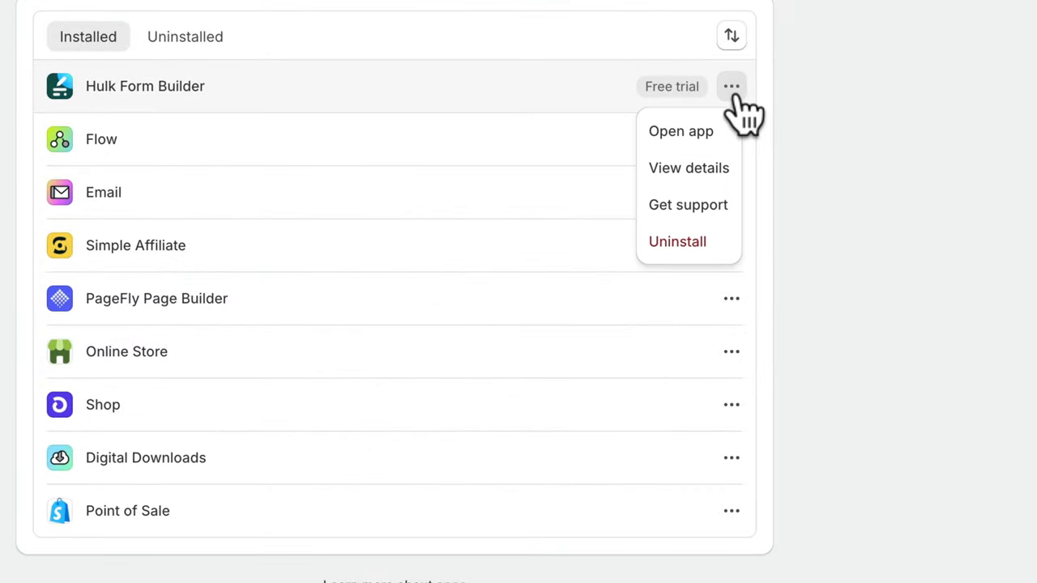
click(678, 242)
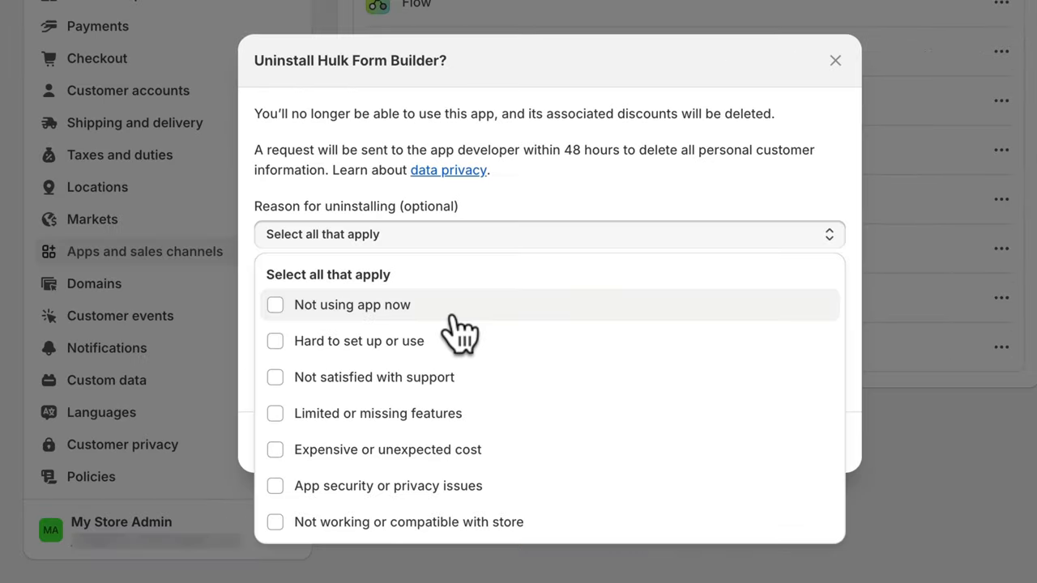